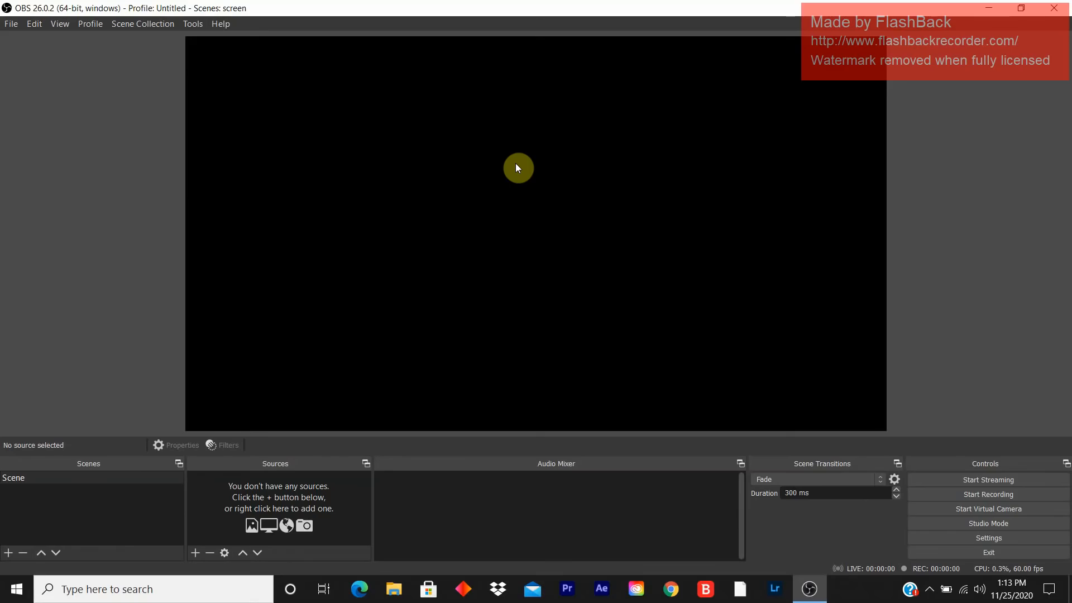
mouse_move(320, 482)
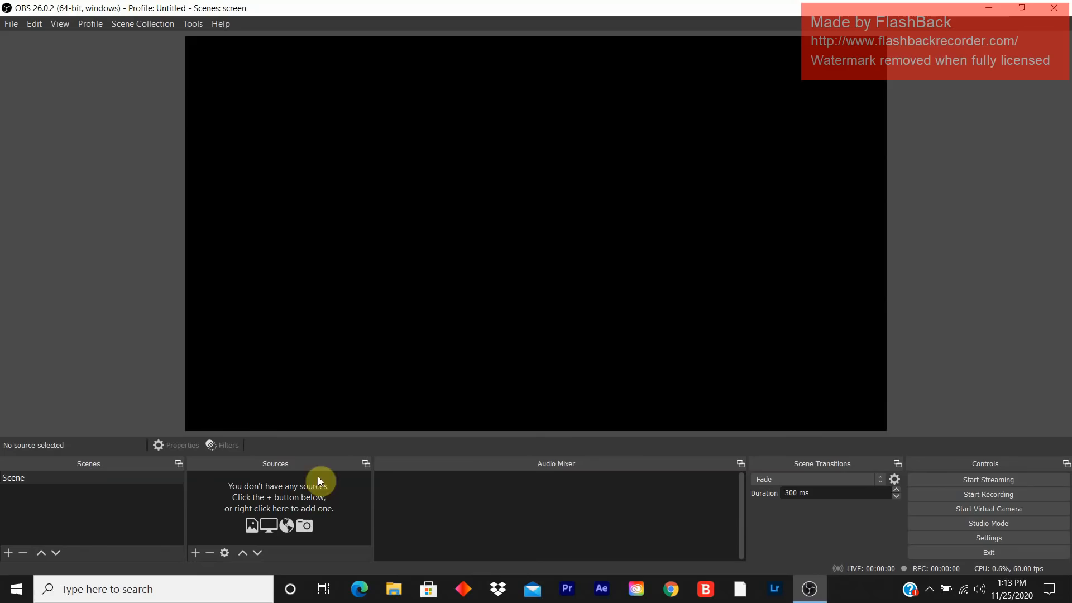
mouse_move(499, 499)
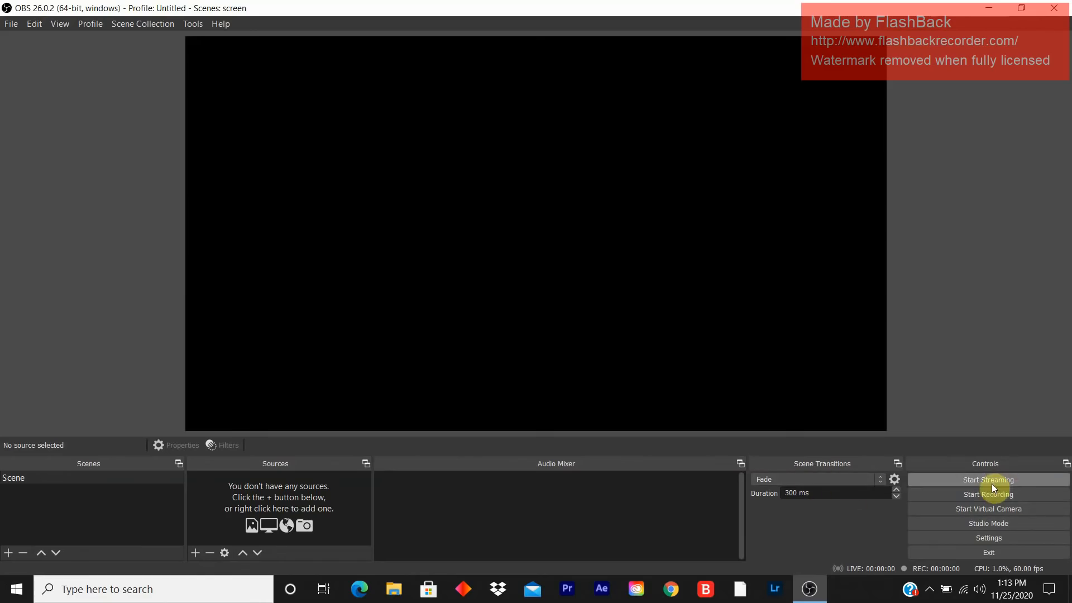
mouse_move(196, 553)
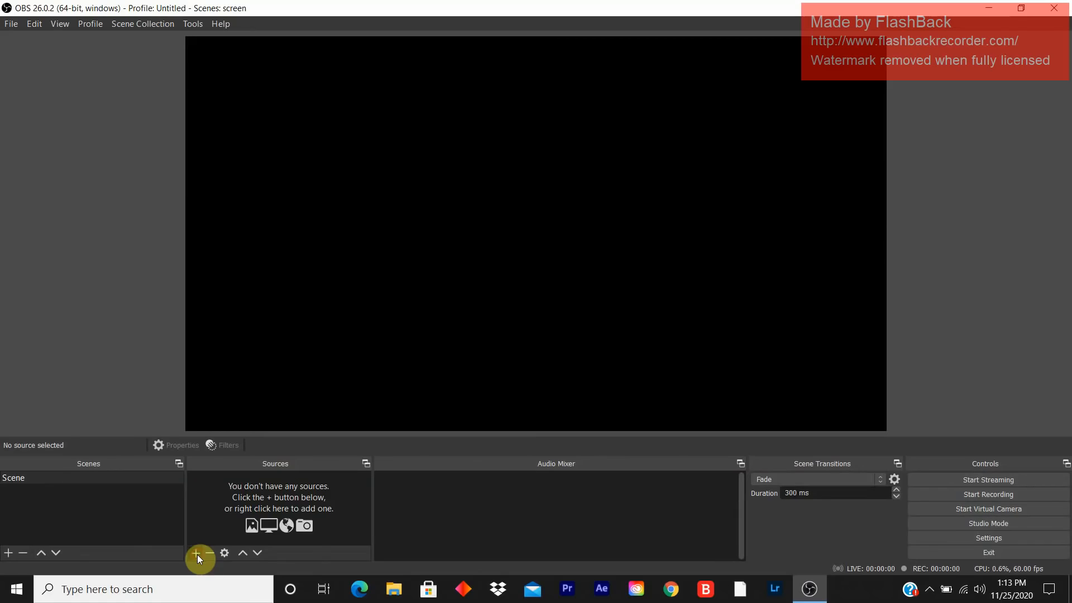
- Add an Audio Input Capture source with Device left at Default
left_click(195, 552)
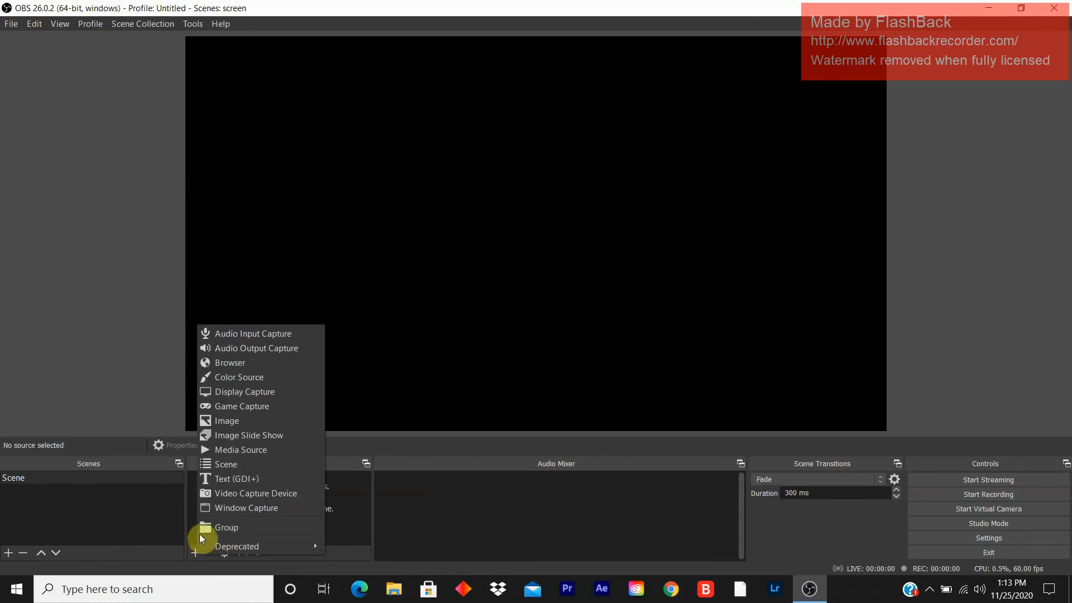
mouse_move(230, 362)
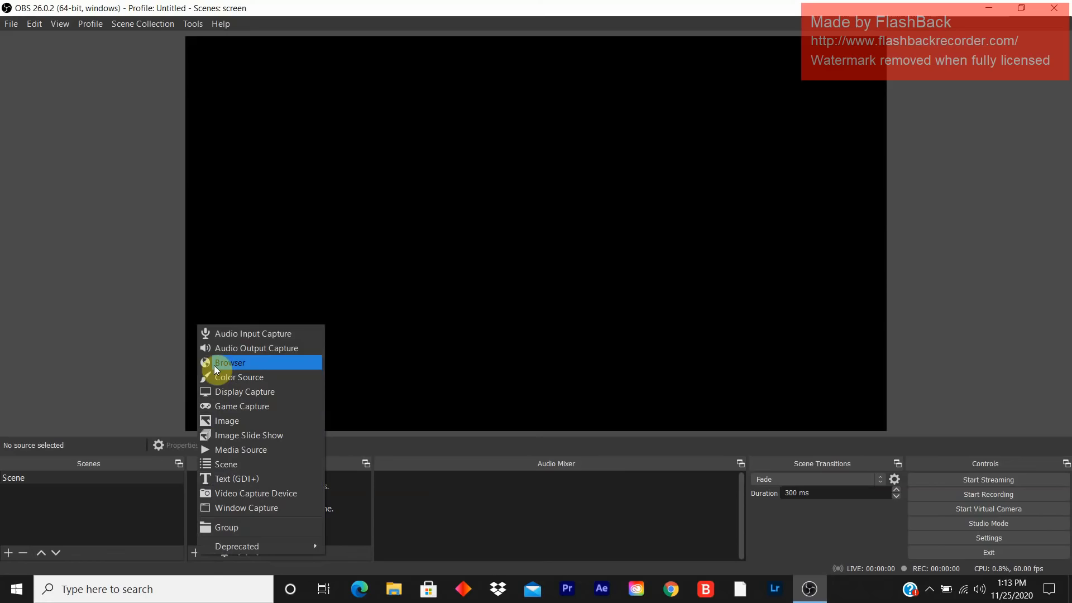
mouse_move(257, 334)
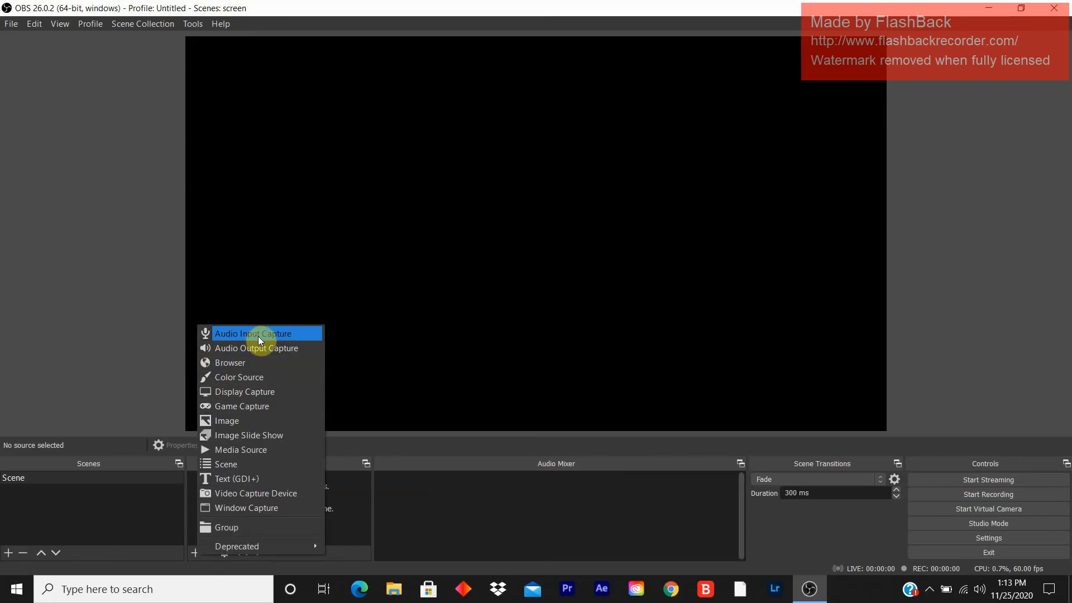
left_click(253, 334)
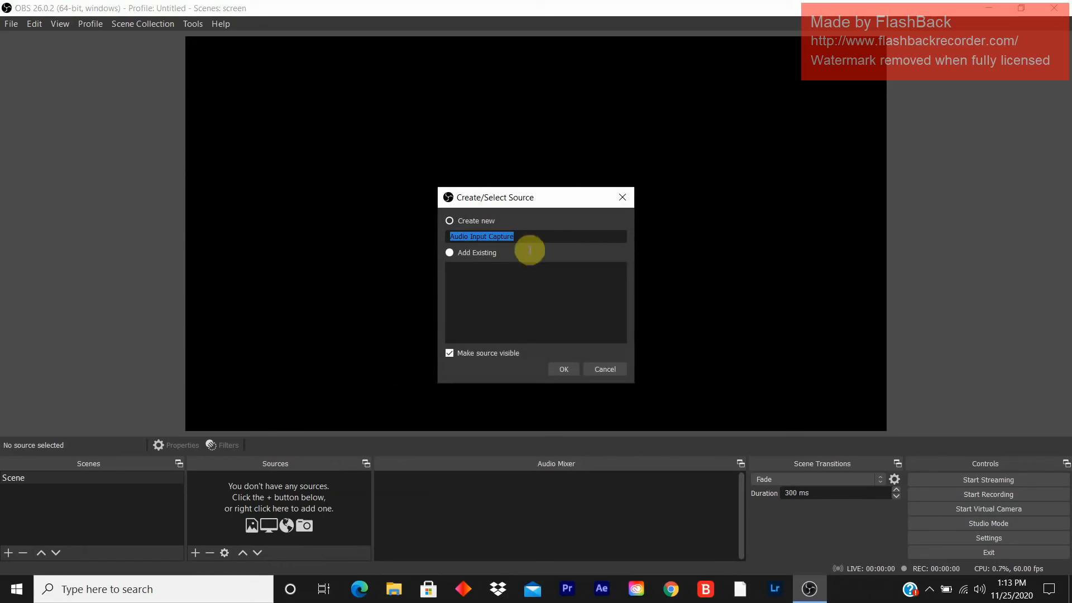
mouse_move(459, 371)
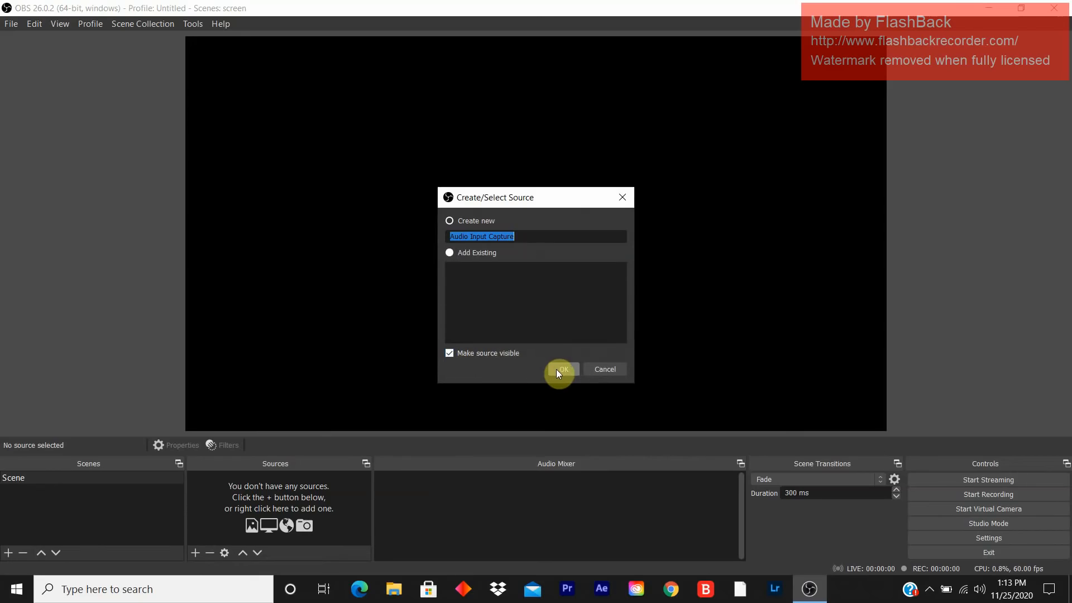
left_click(560, 369)
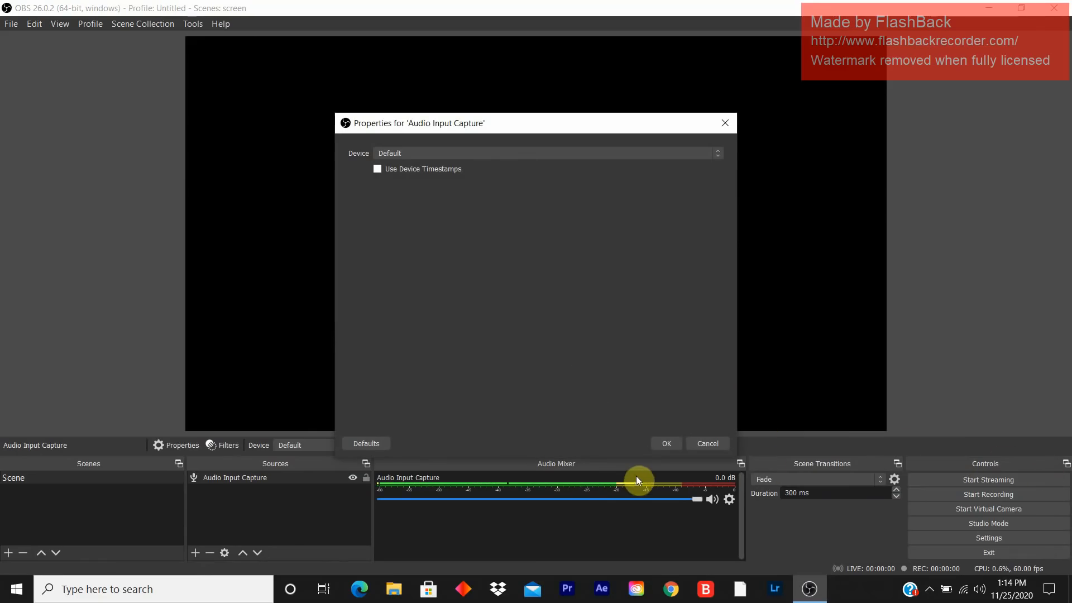
left_click(665, 444)
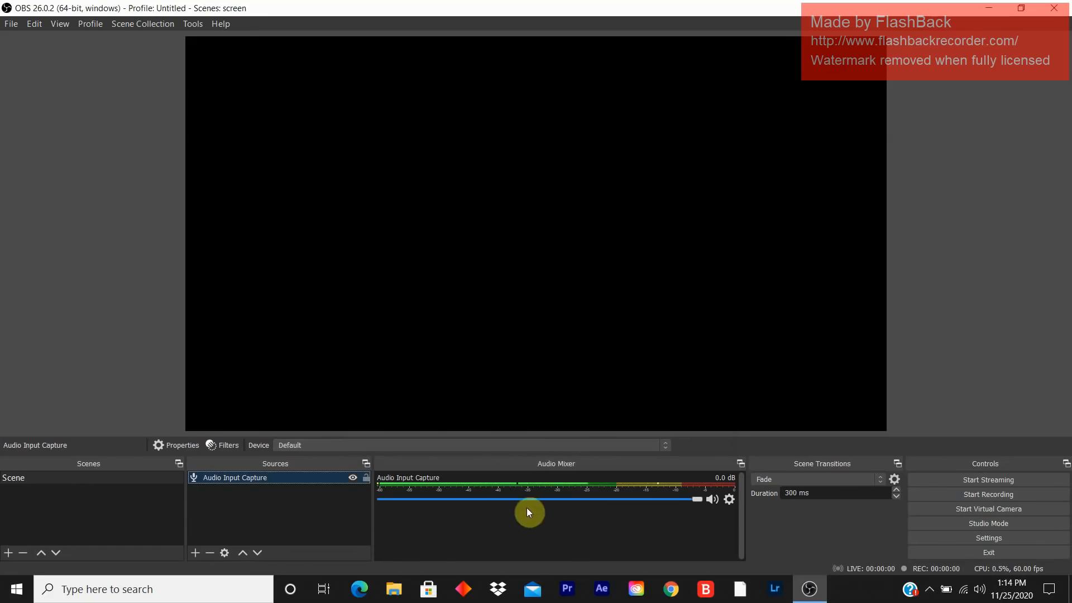
mouse_move(451, 451)
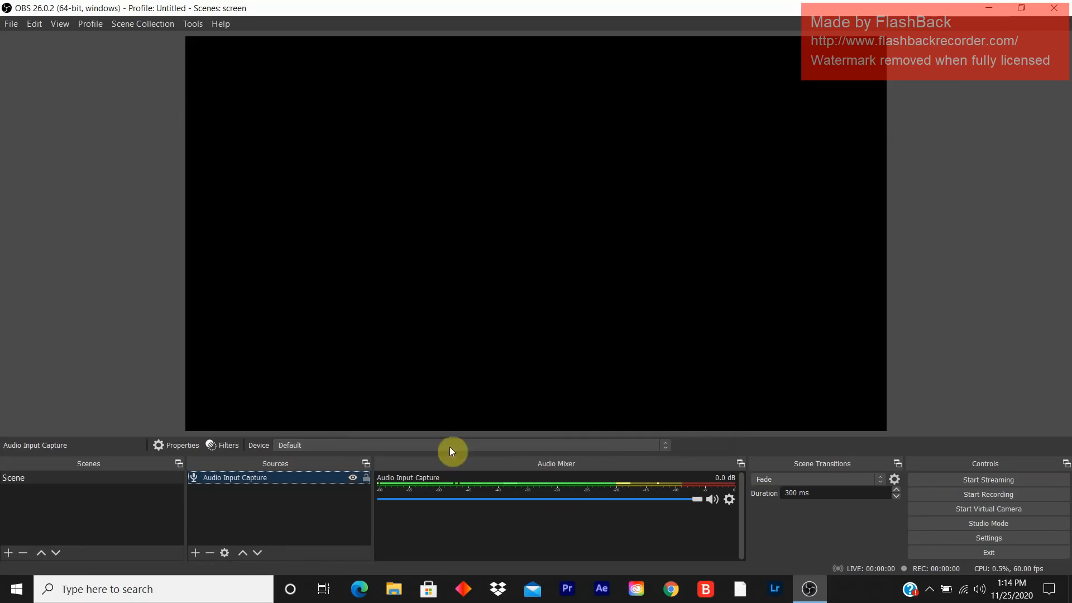
mouse_move(536, 345)
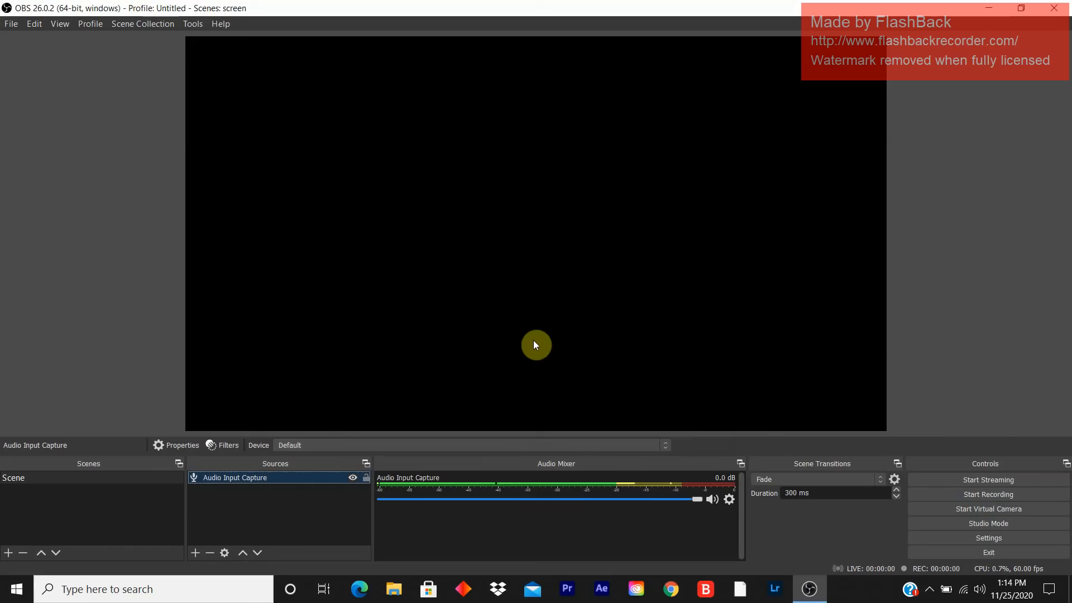
mouse_move(161, 525)
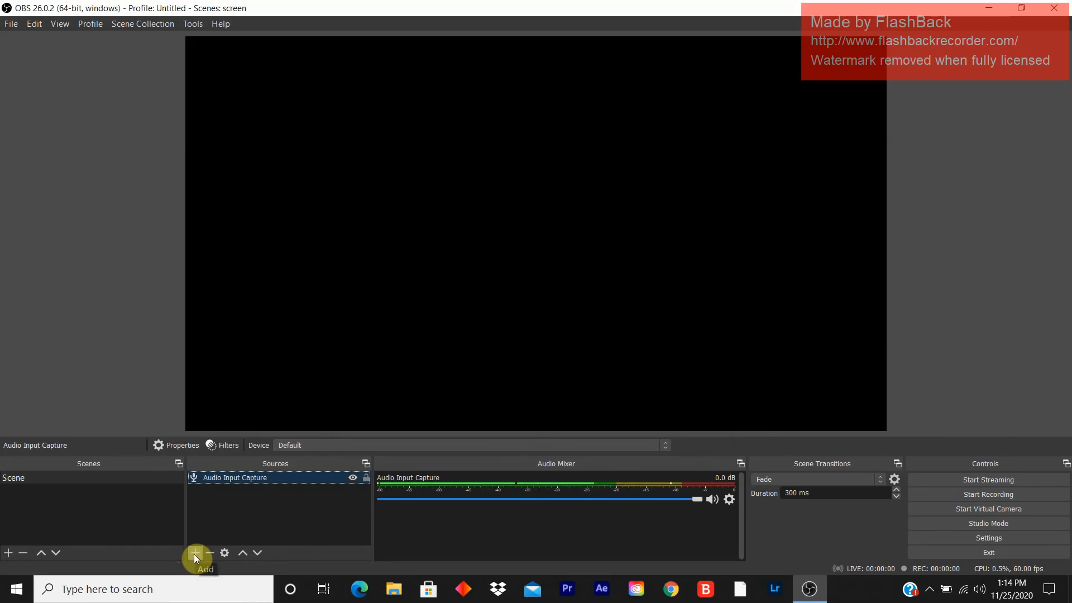
- Add a Display Capture source for Display 1 (1920x1080) under its default name
left_click(197, 554)
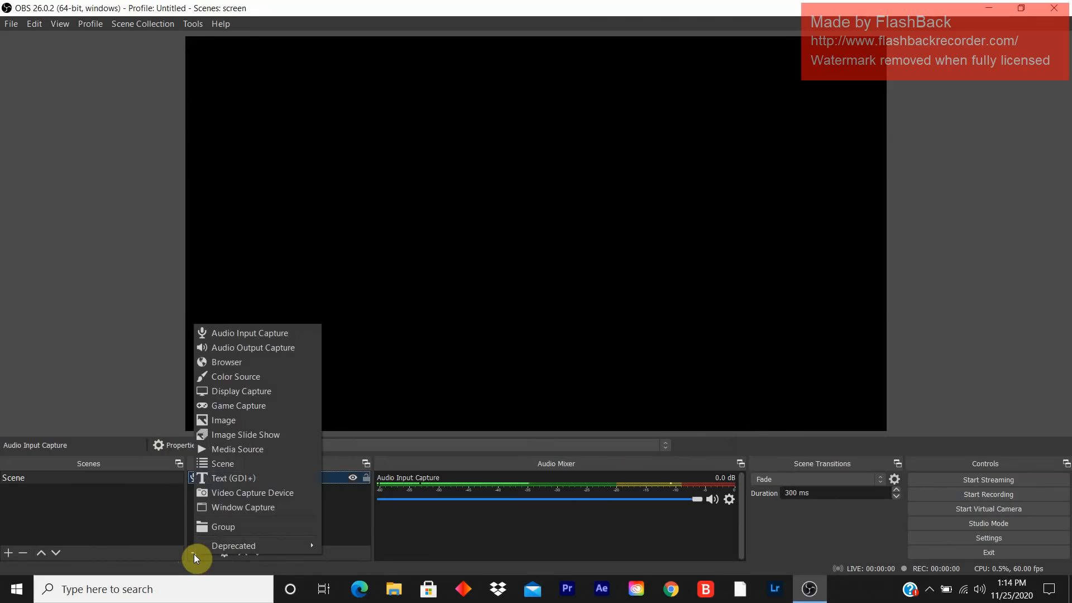
mouse_move(234, 546)
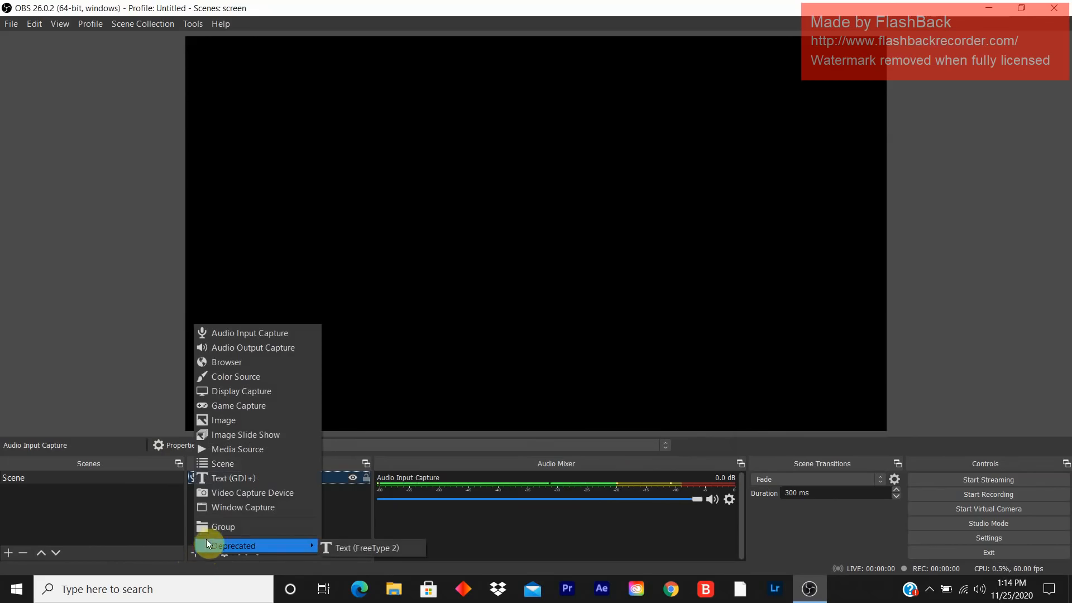
mouse_move(236, 449)
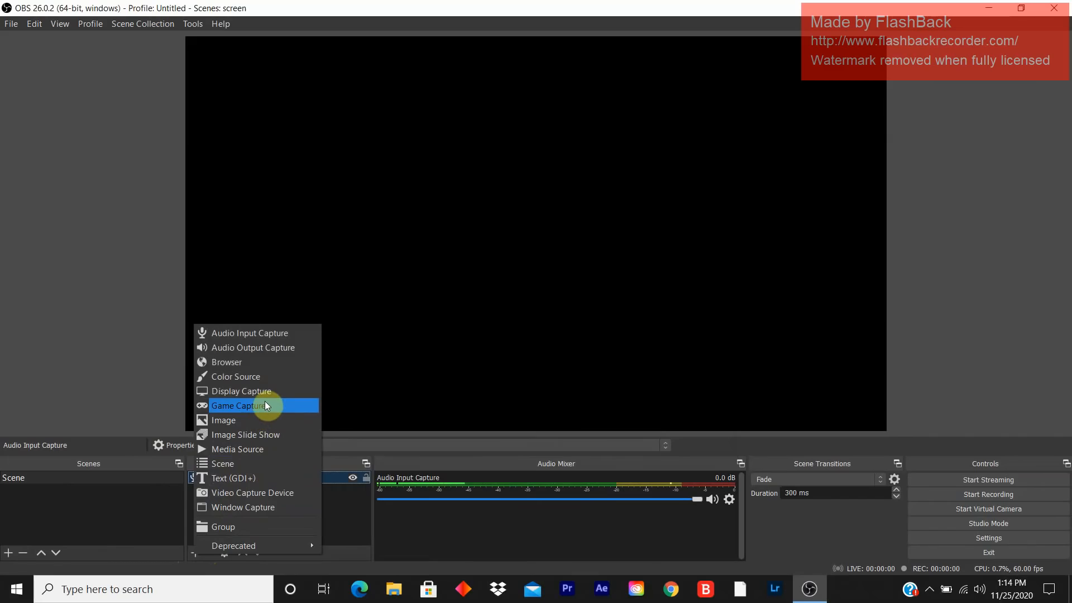
mouse_move(257, 391)
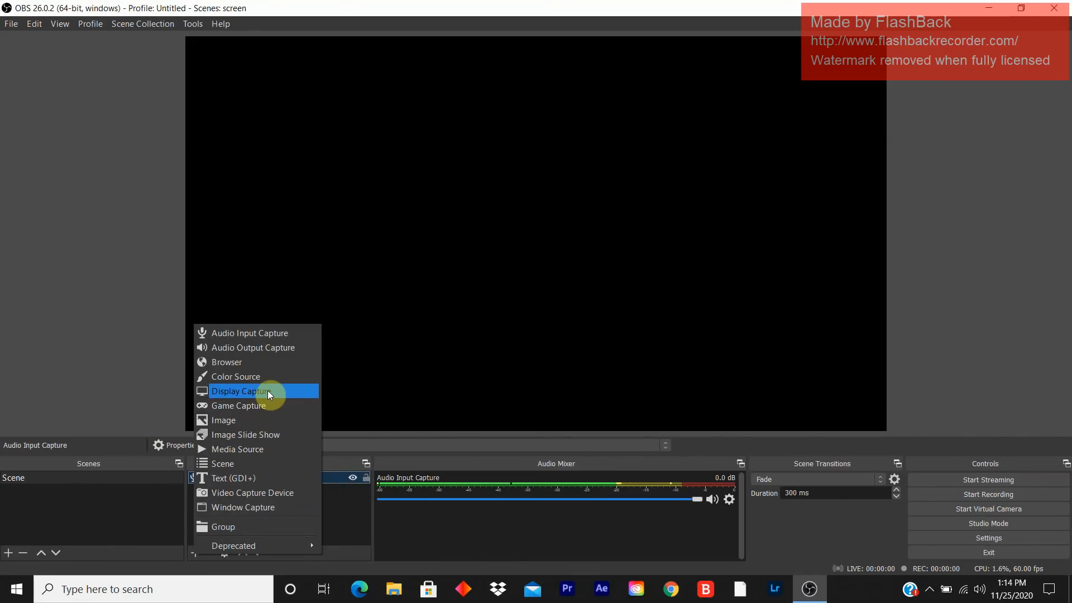
left_click(241, 391)
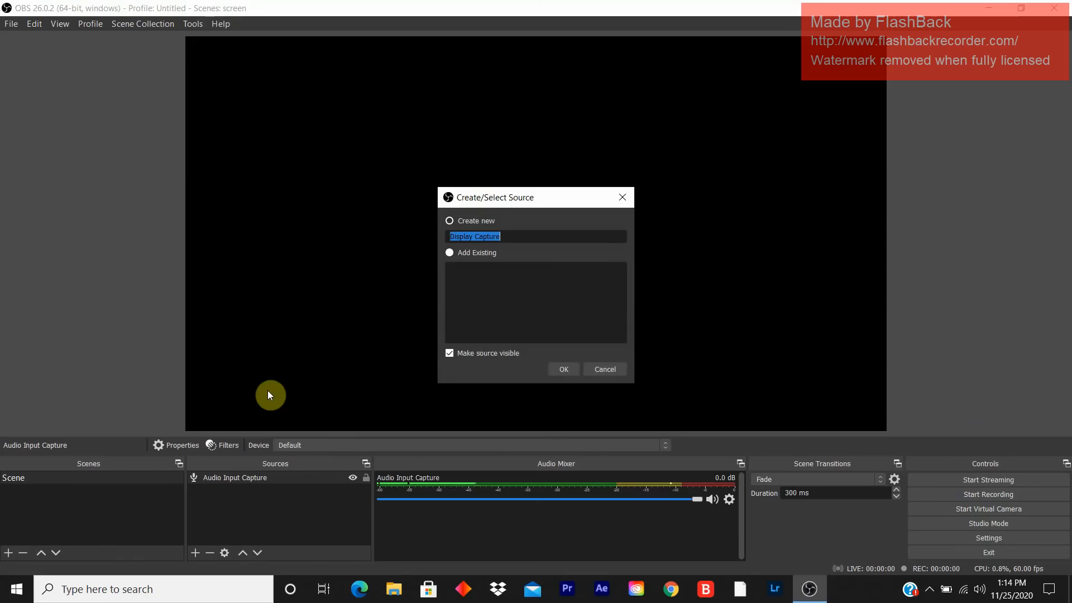
mouse_move(529, 350)
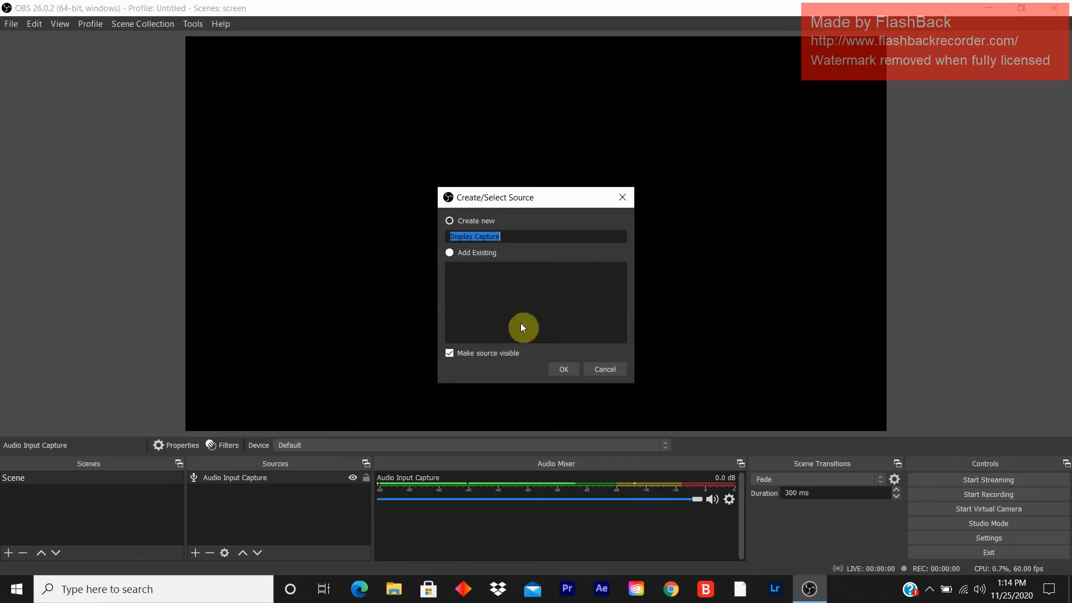
mouse_move(400, 225)
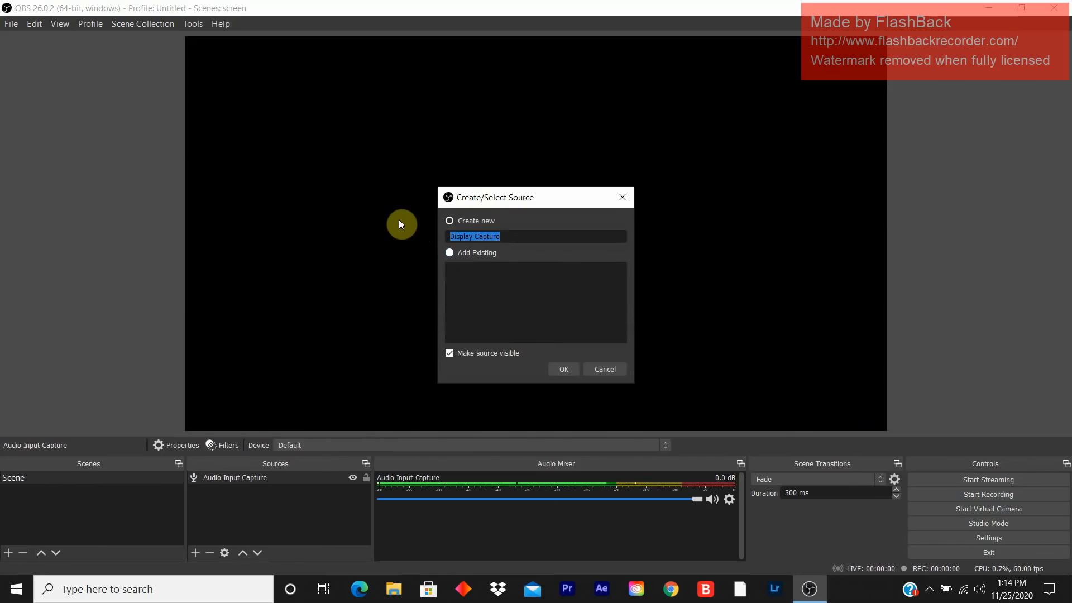
mouse_move(563, 370)
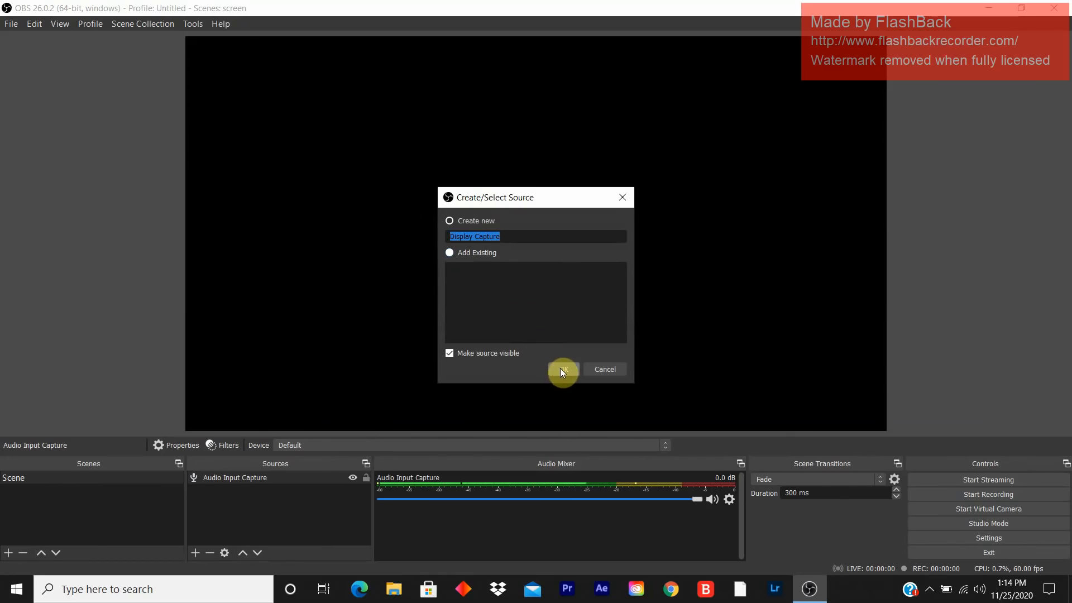
left_click(561, 370)
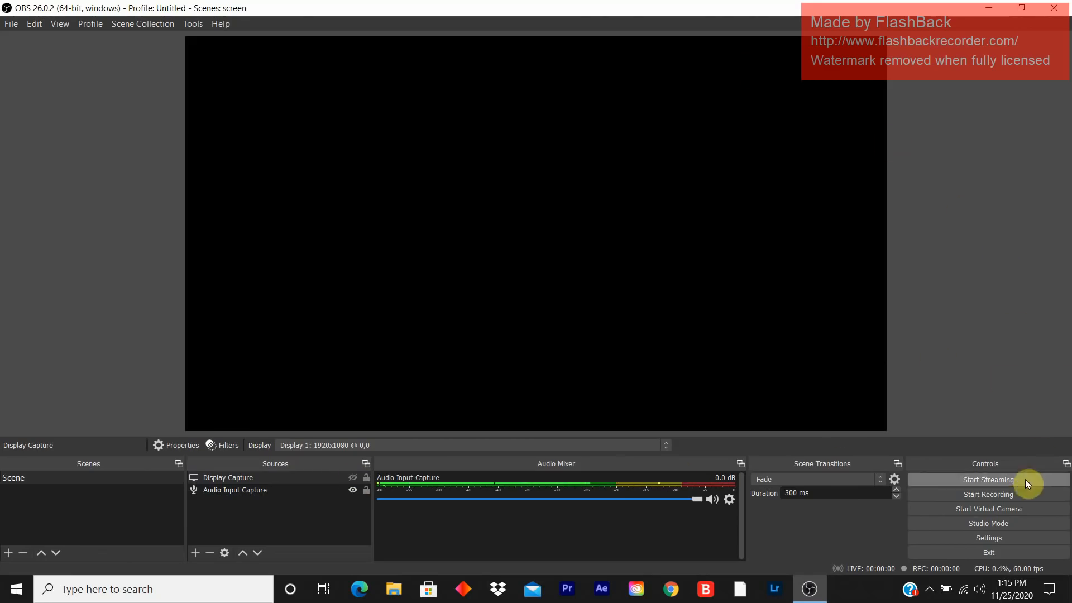
mouse_move(988, 510)
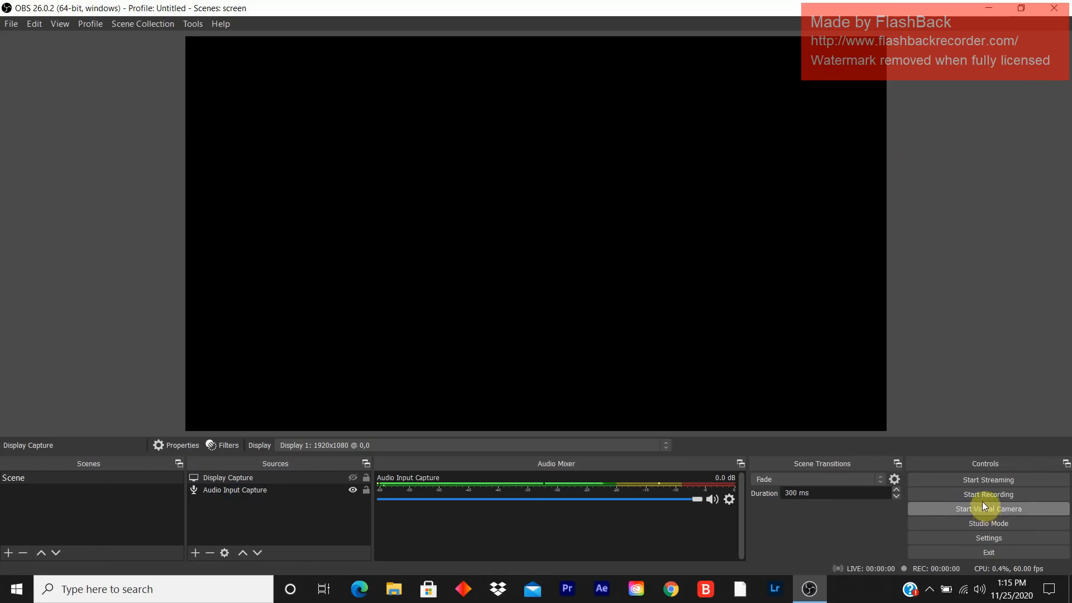
mouse_move(987, 495)
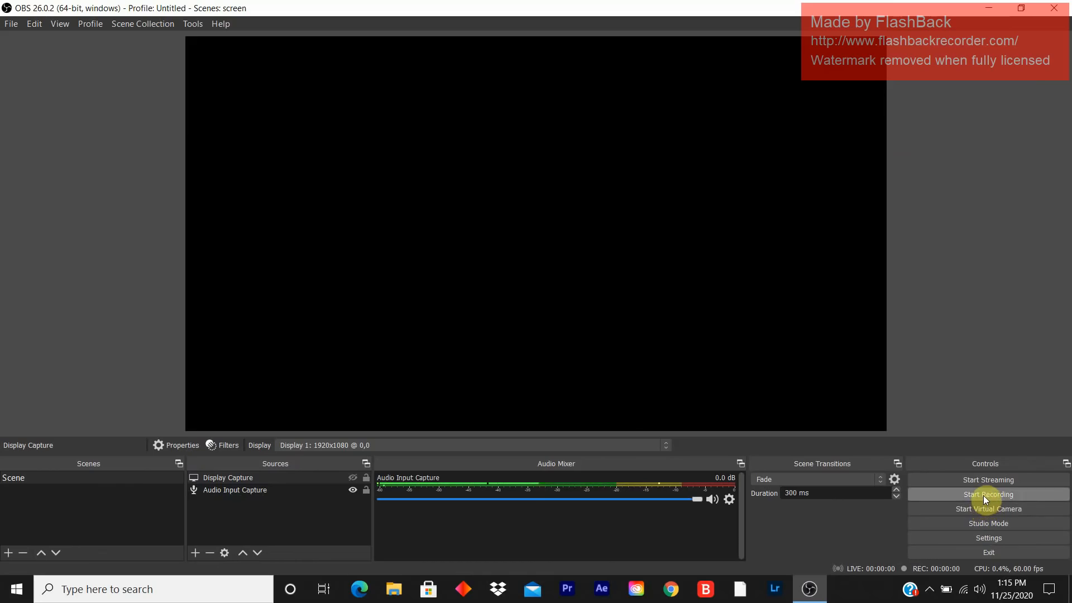
- Record the display-plus-audio scene for a few seconds, then stop recording
left_click(987, 495)
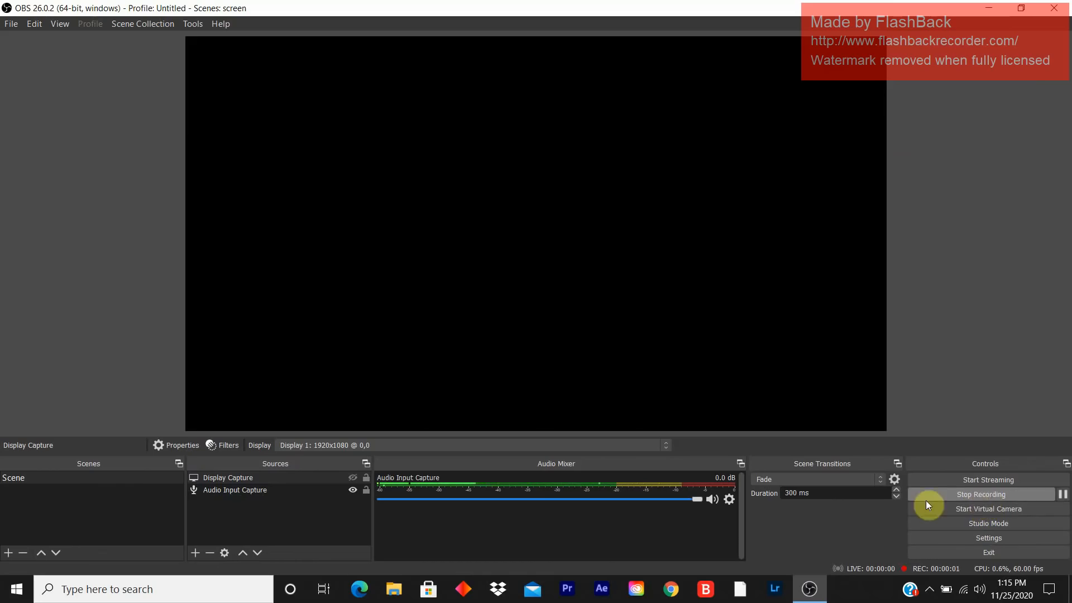
mouse_move(893, 522)
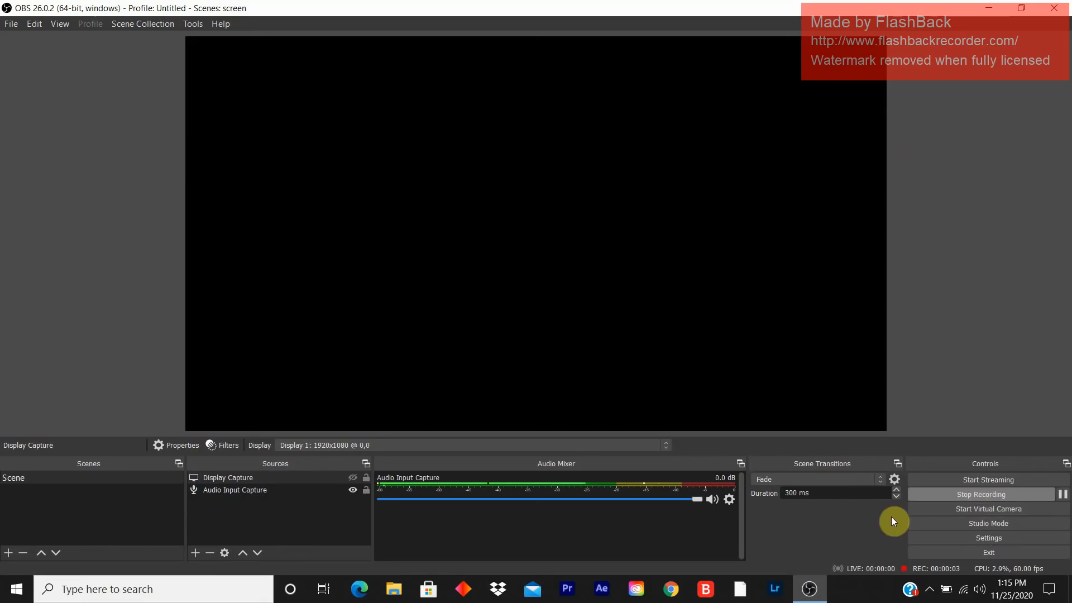
left_click(988, 494)
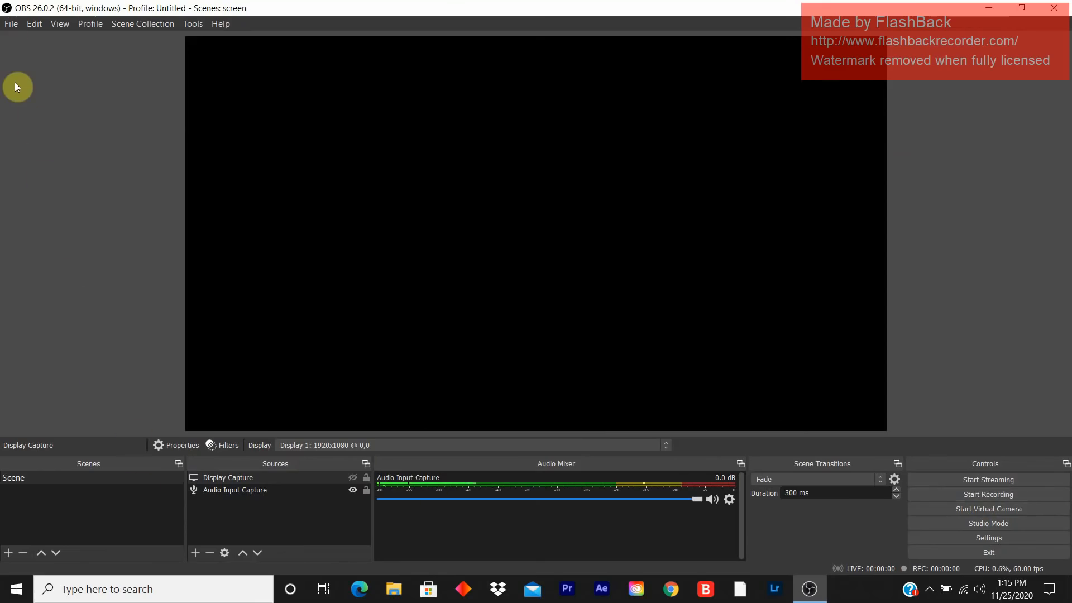
mouse_move(35, 97)
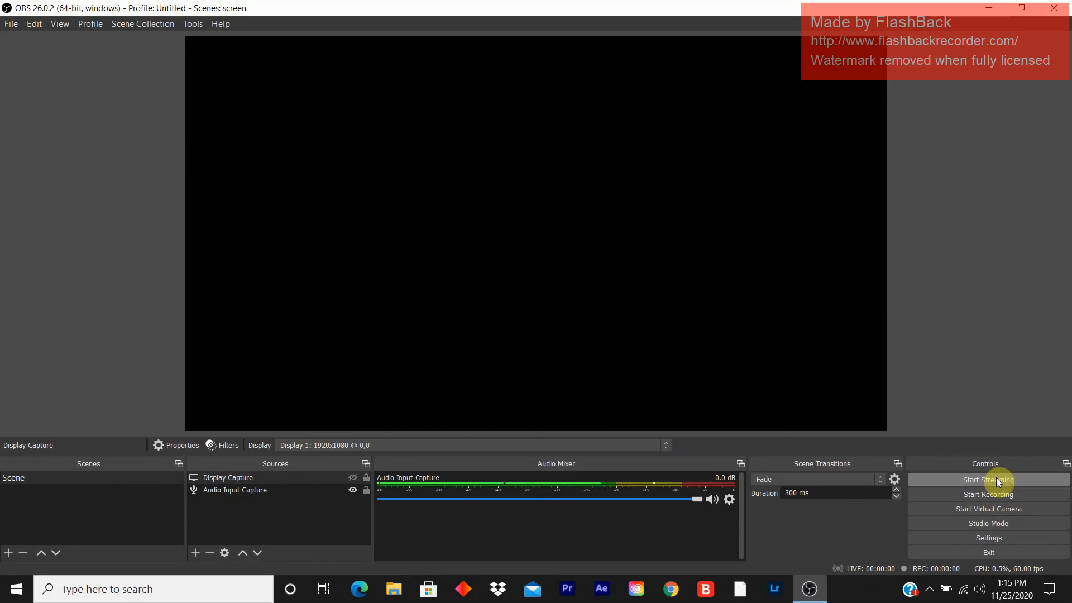
mouse_move(995, 516)
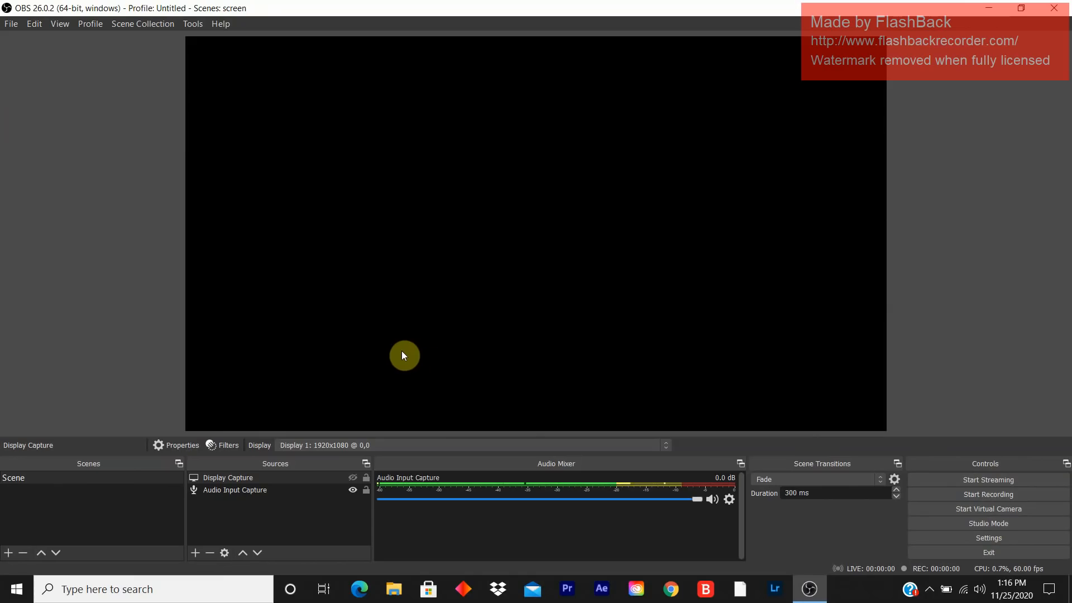
- Add a Video Capture Device source under its default name
left_click(235, 490)
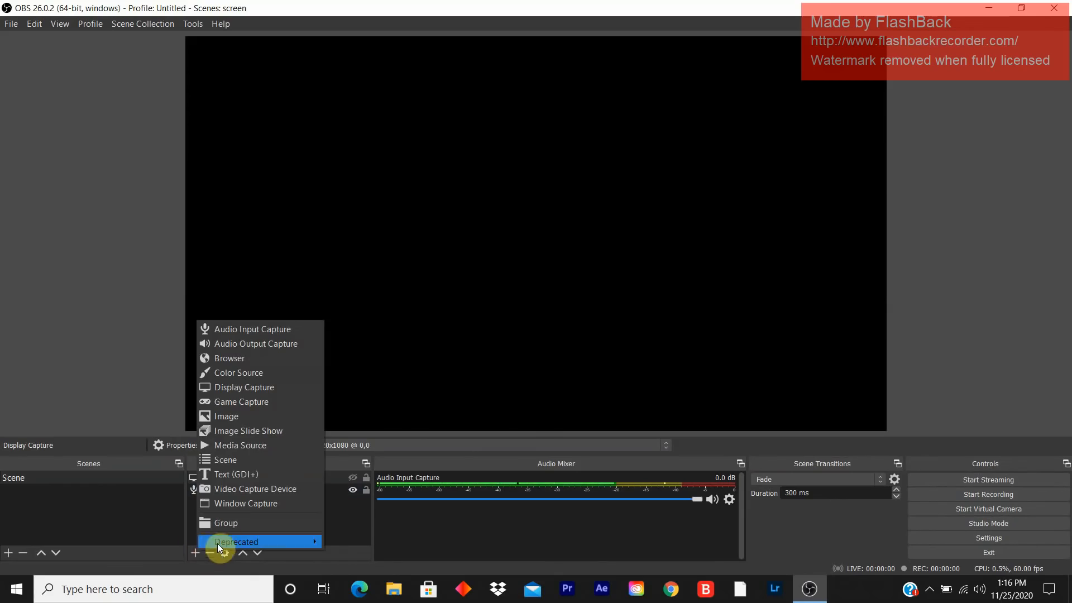
mouse_move(255, 488)
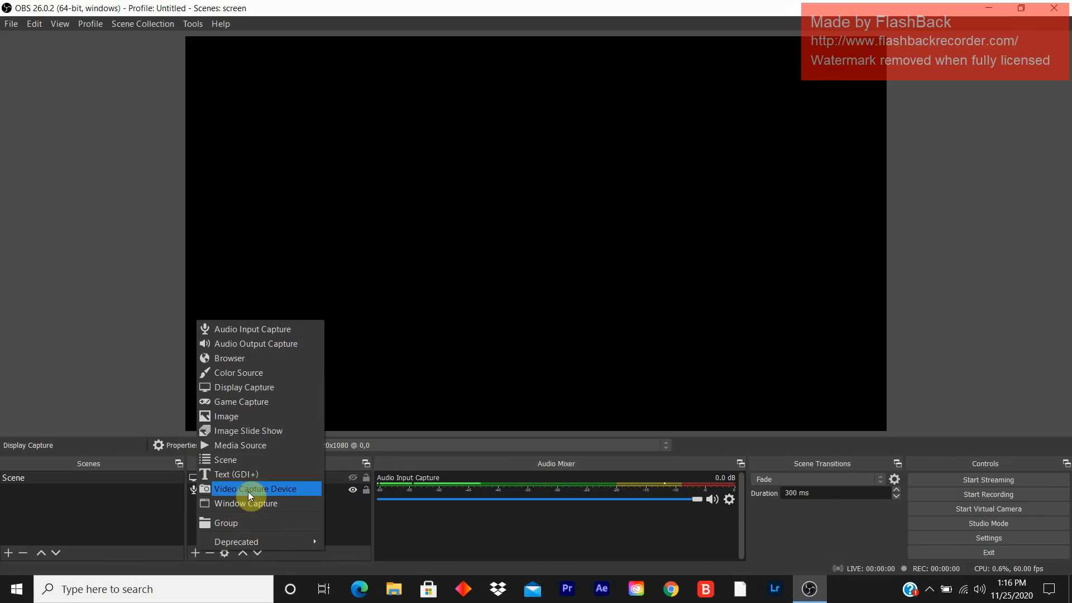
left_click(257, 488)
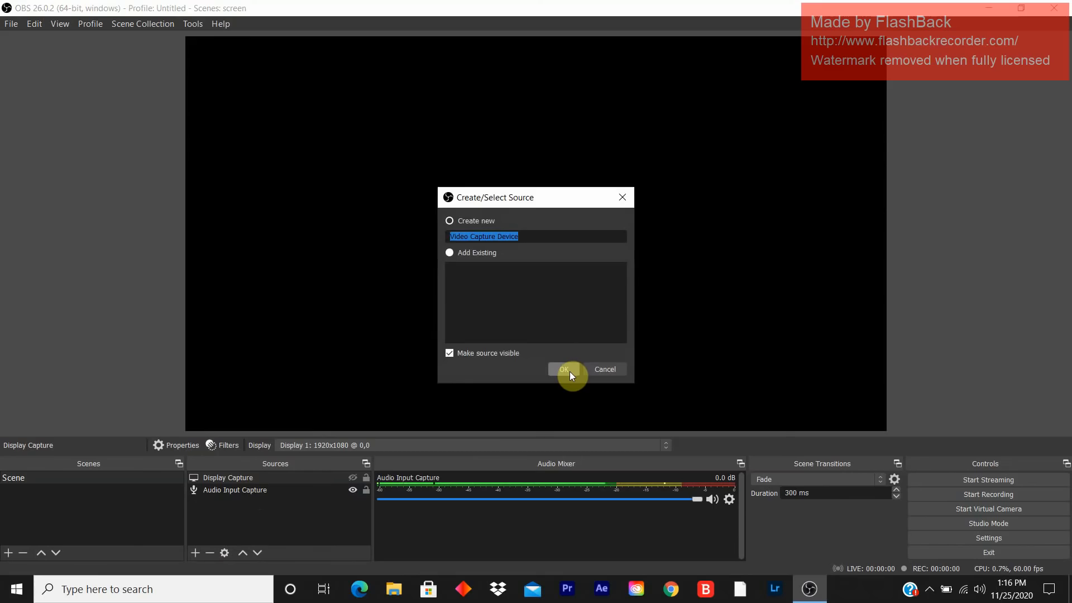
left_click(561, 370)
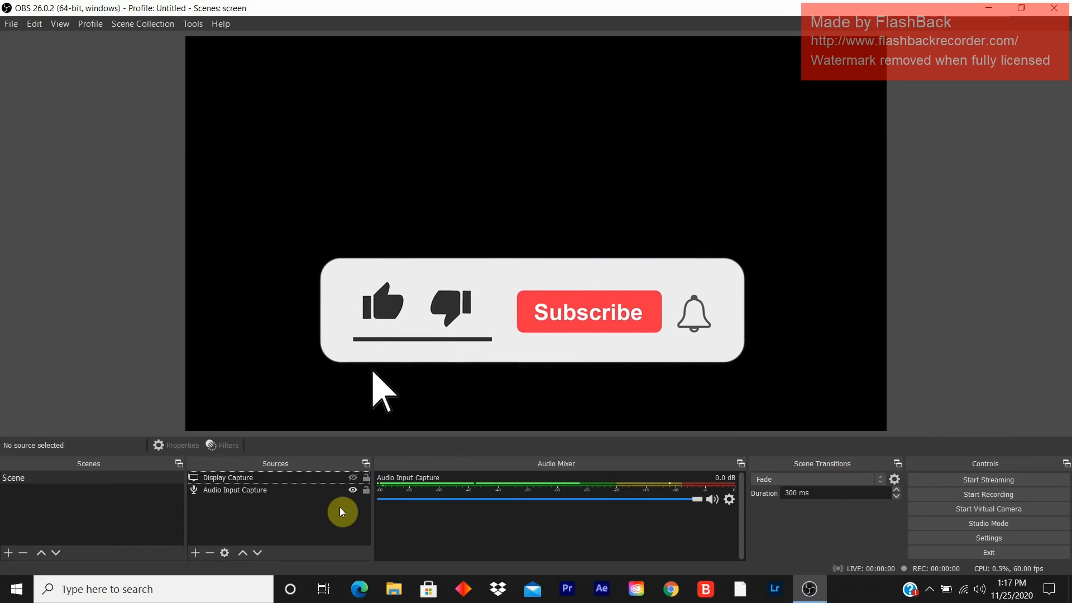
left_click(383, 302)
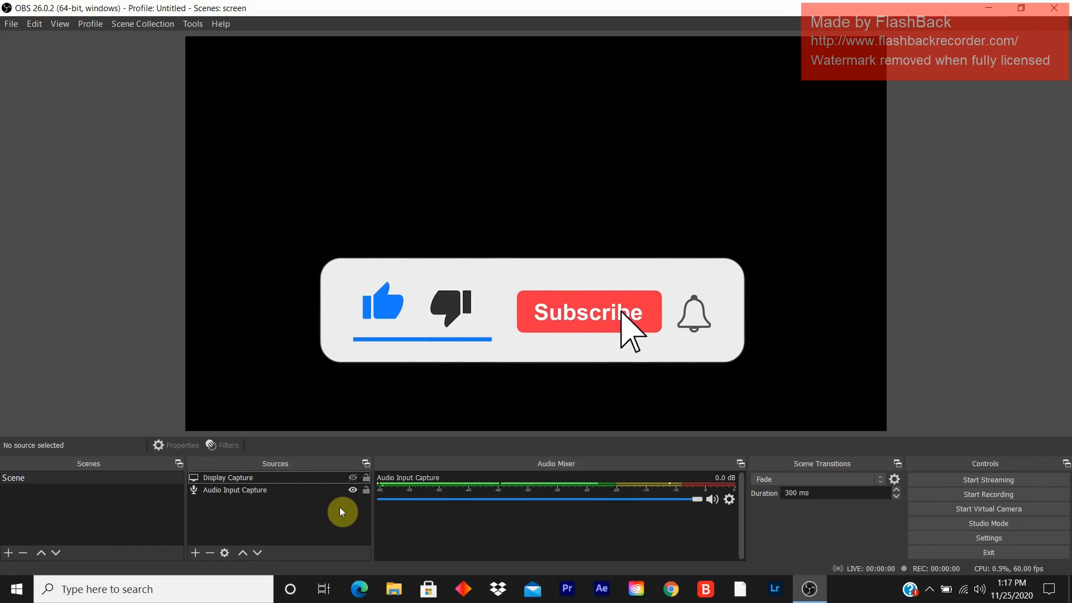
left_click(589, 311)
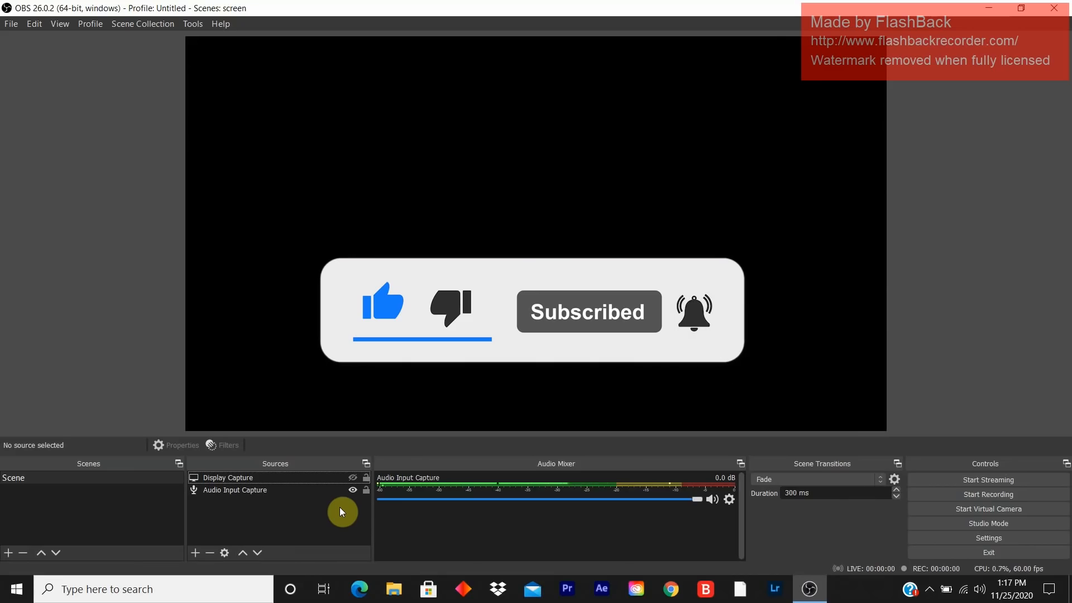